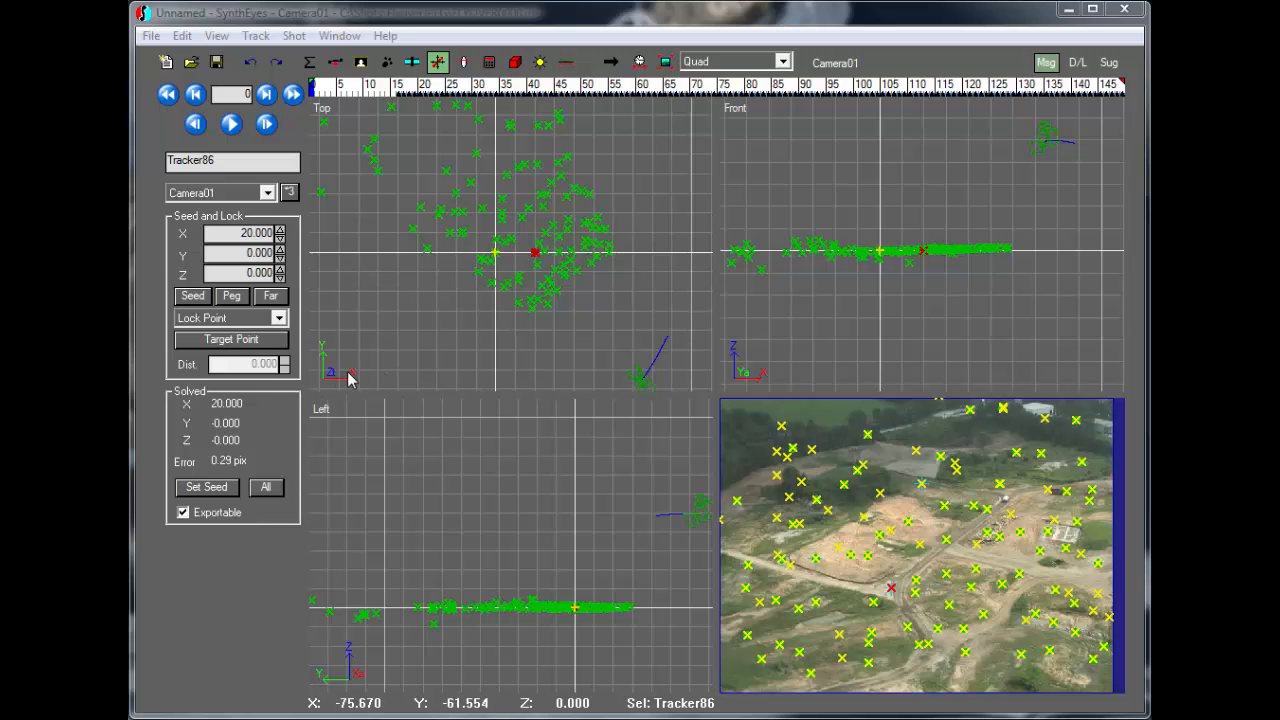
mouse_move(498, 375)
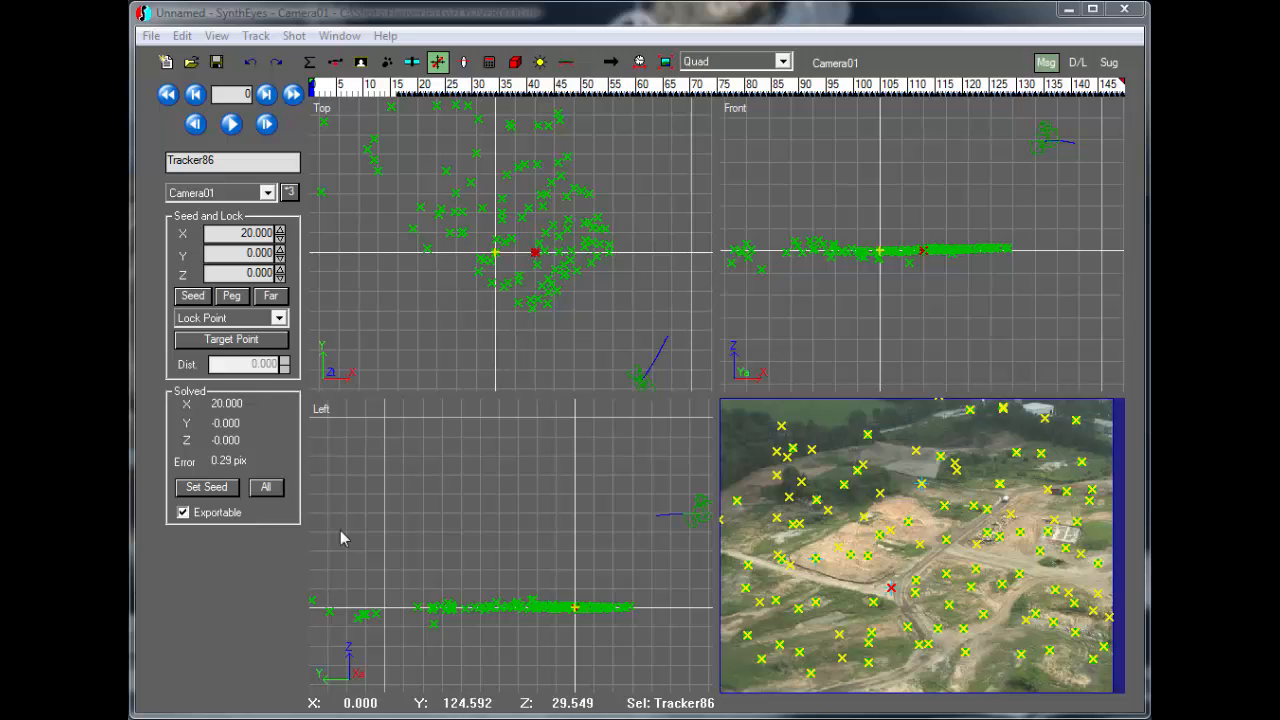
mouse_move(347, 379)
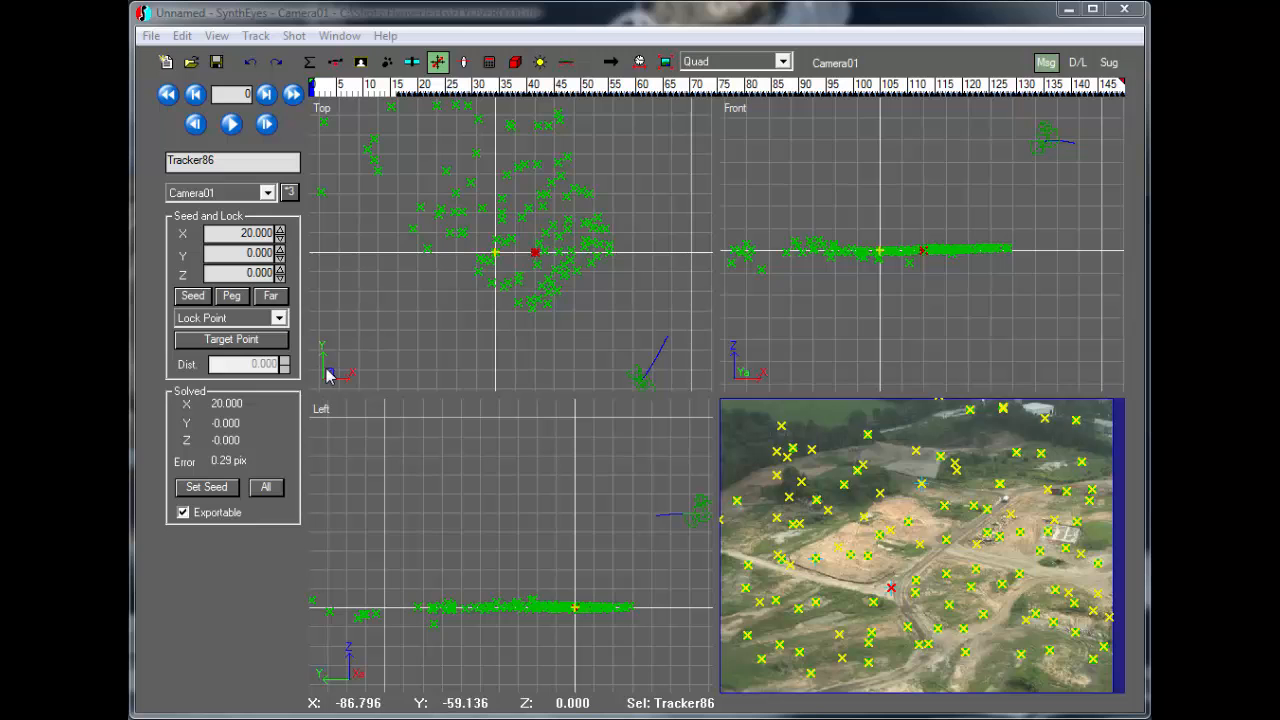
mouse_move(331, 348)
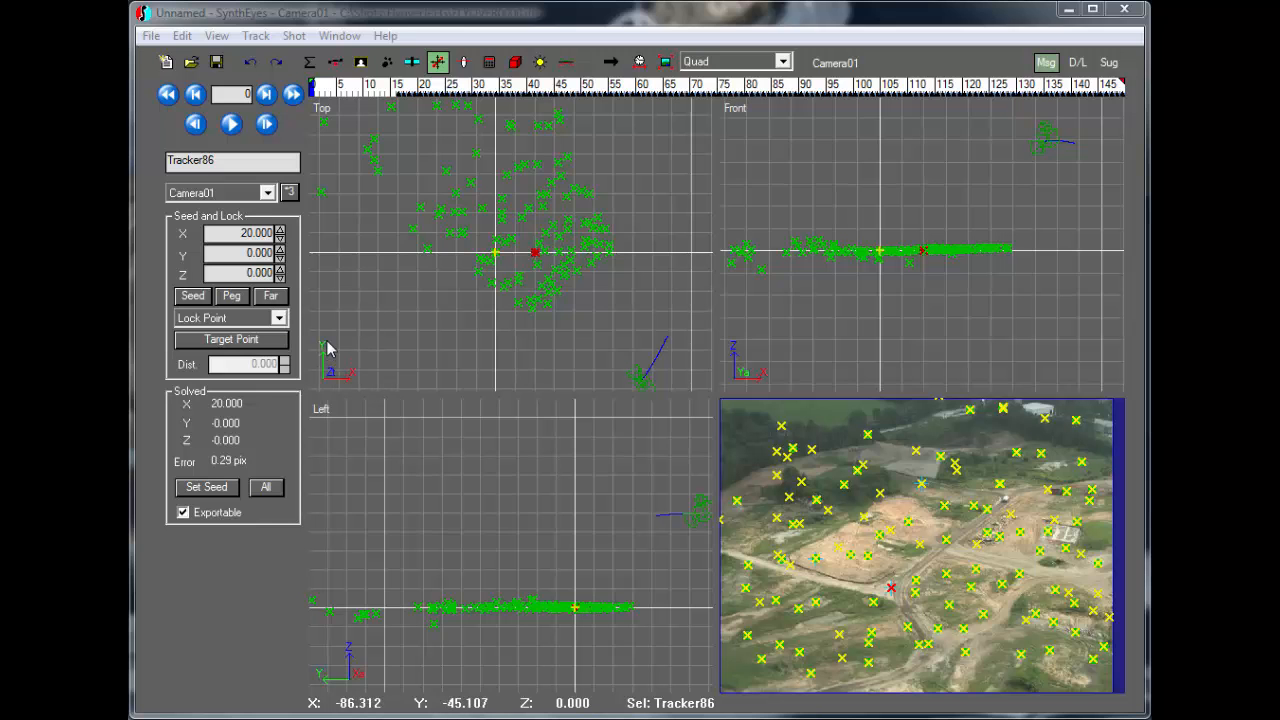
mouse_move(337, 378)
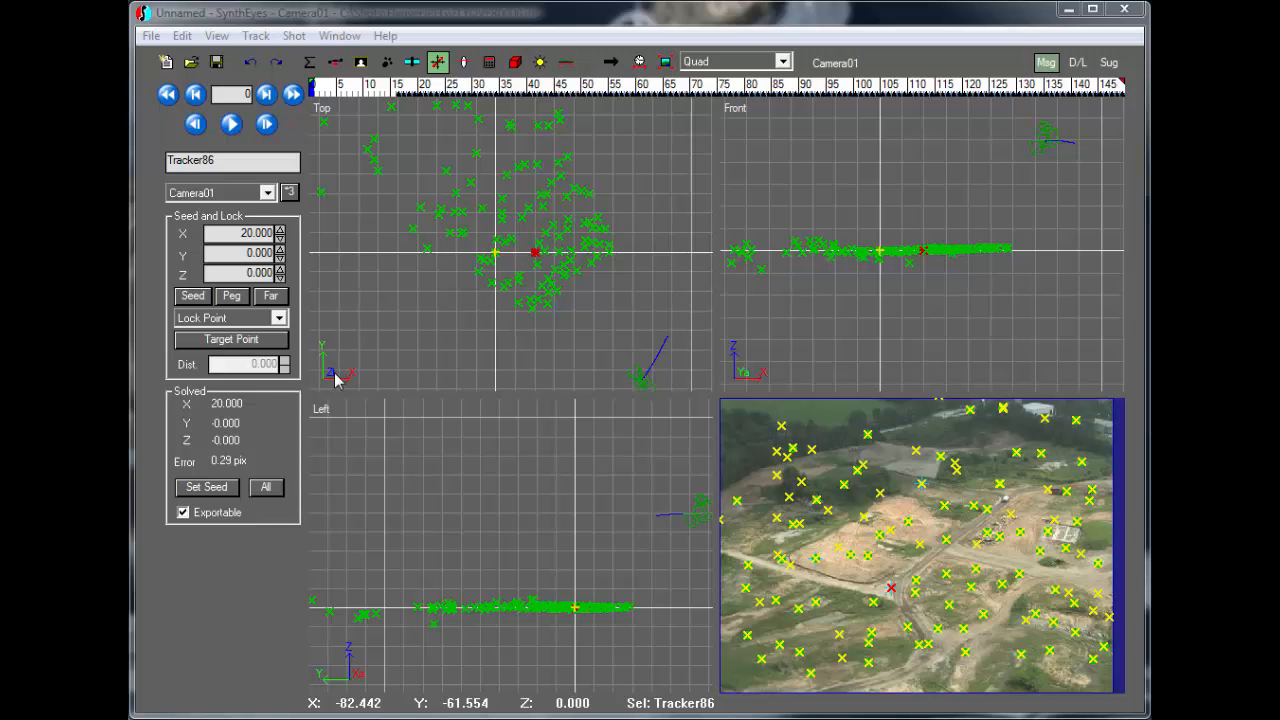
mouse_move(298, 390)
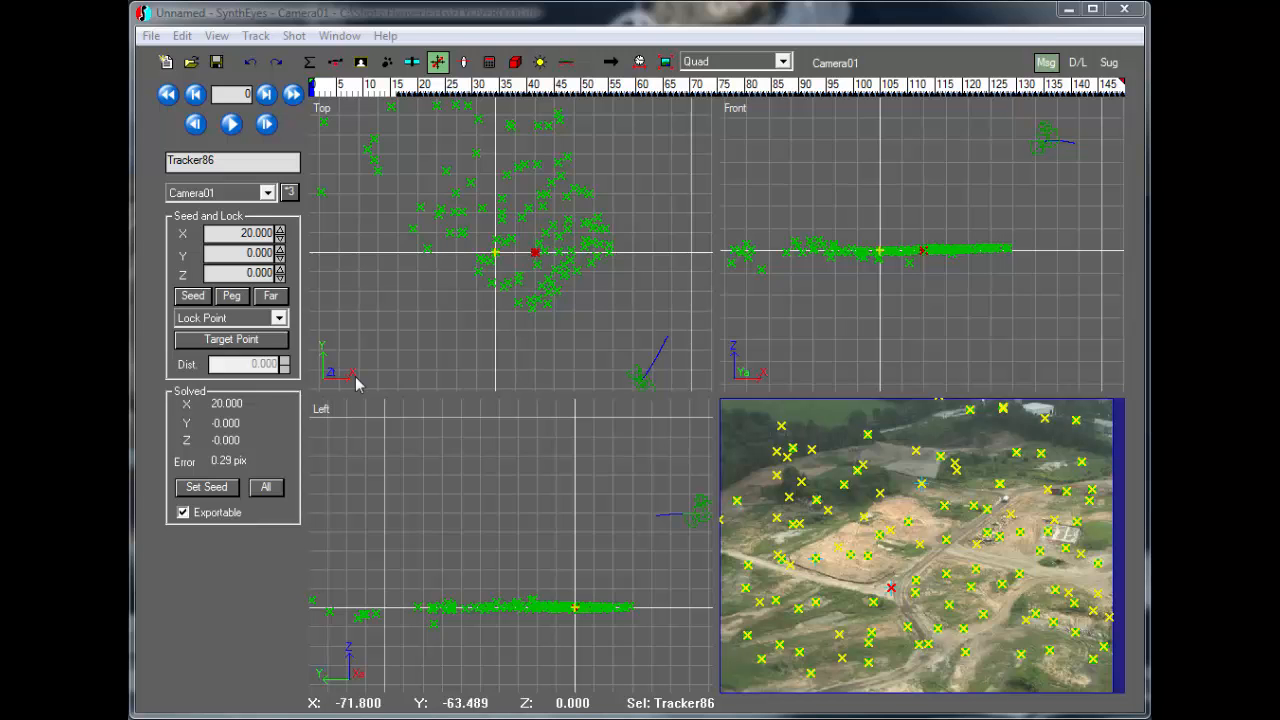
mouse_move(435, 362)
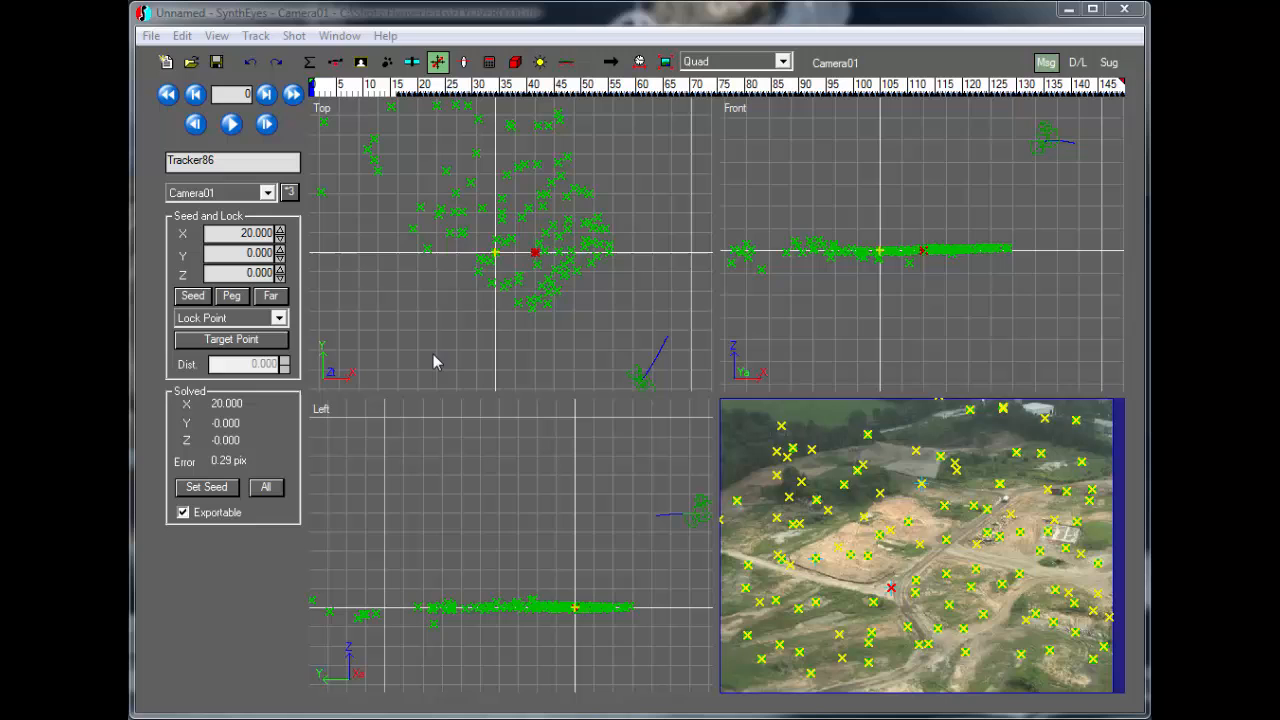
mouse_move(458, 362)
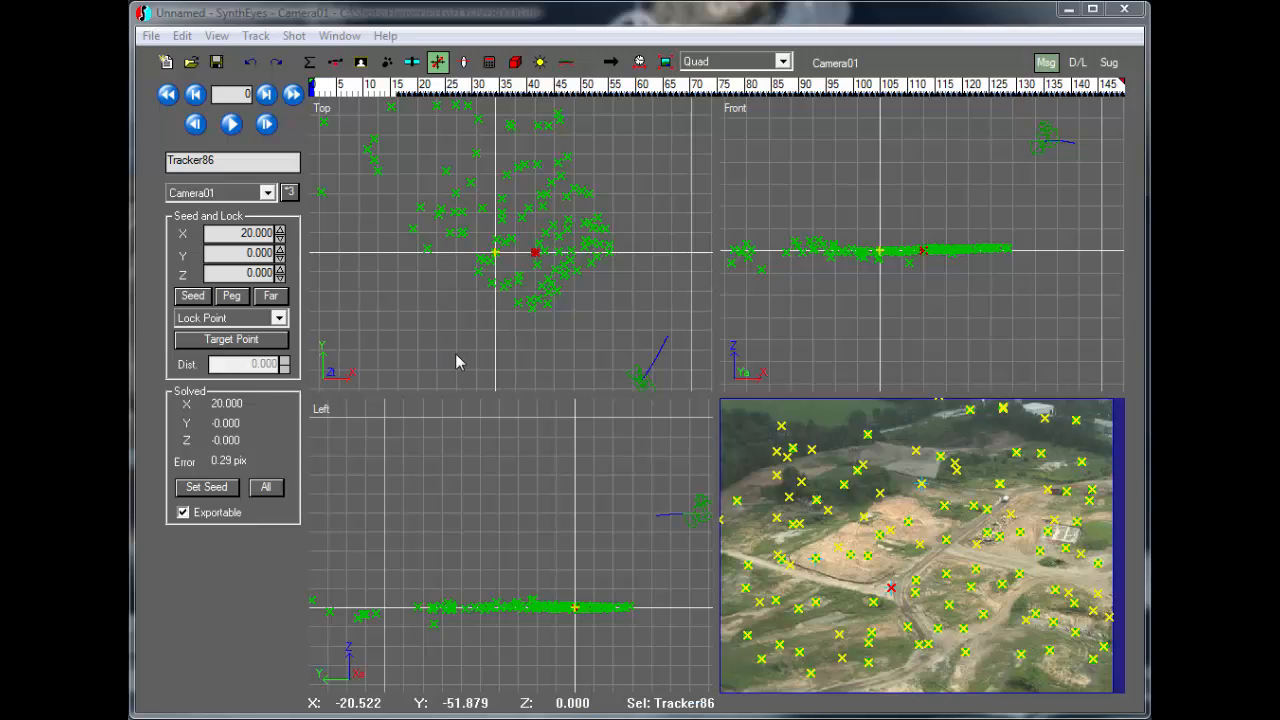
mouse_move(352, 358)
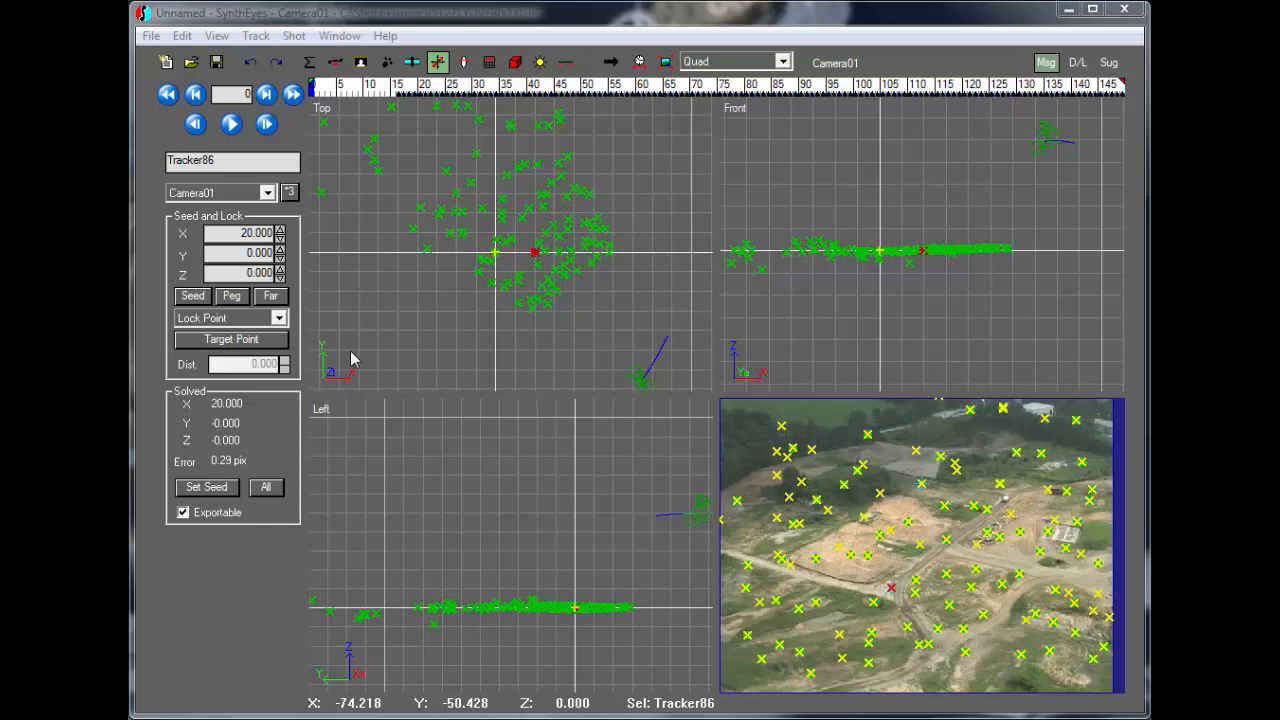
mouse_move(395, 123)
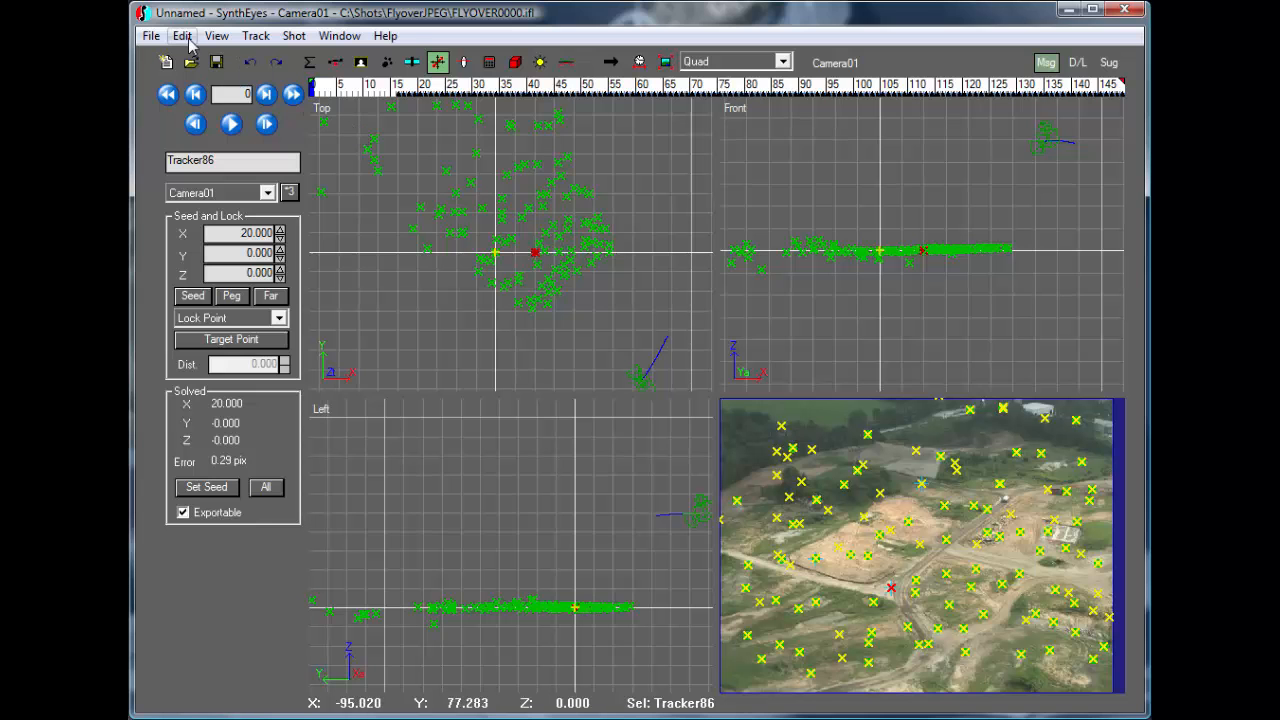
Open the program preferences and close them, keeping the Z Up axis
left_click(182, 35)
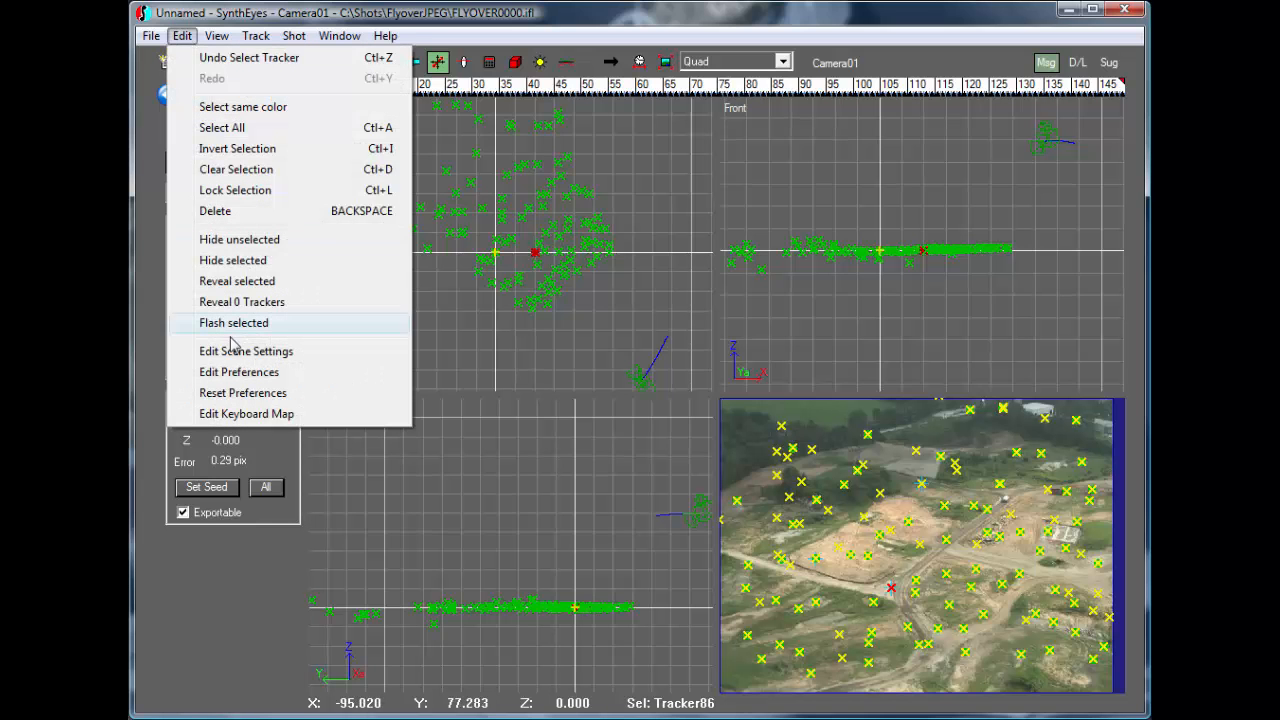
left_click(239, 371)
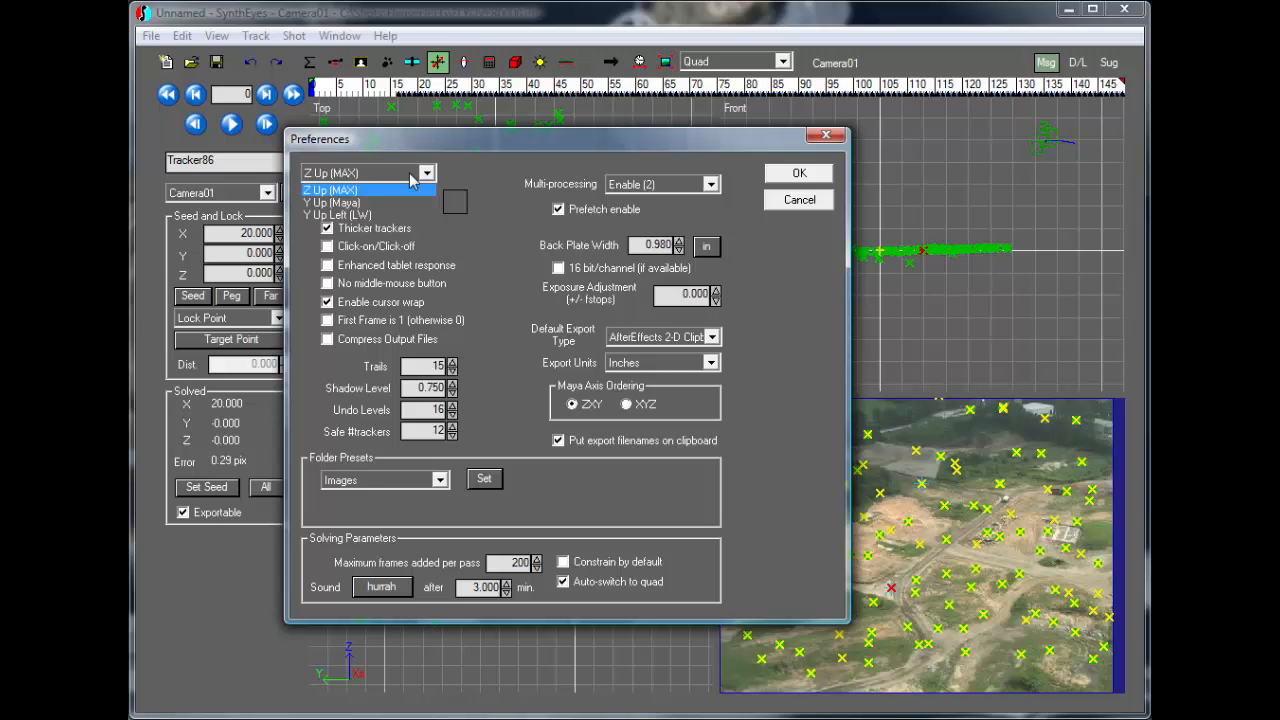
mouse_move(420, 178)
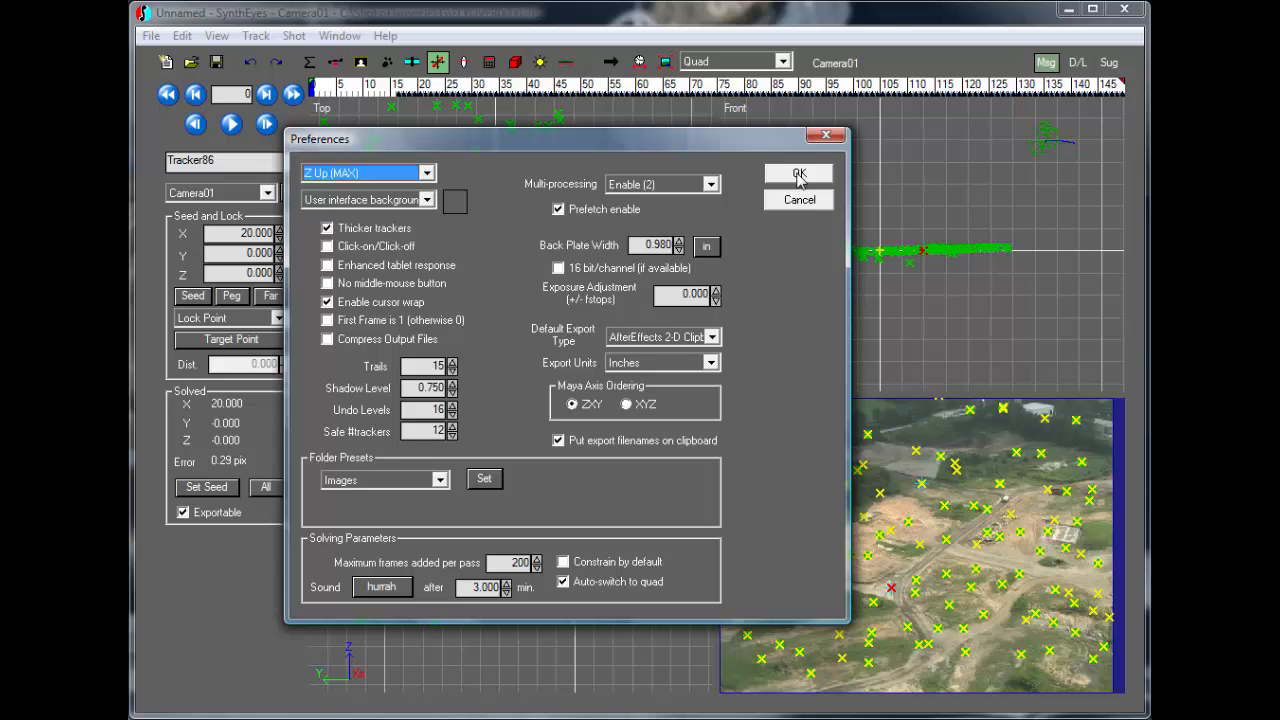
left_click(798, 173)
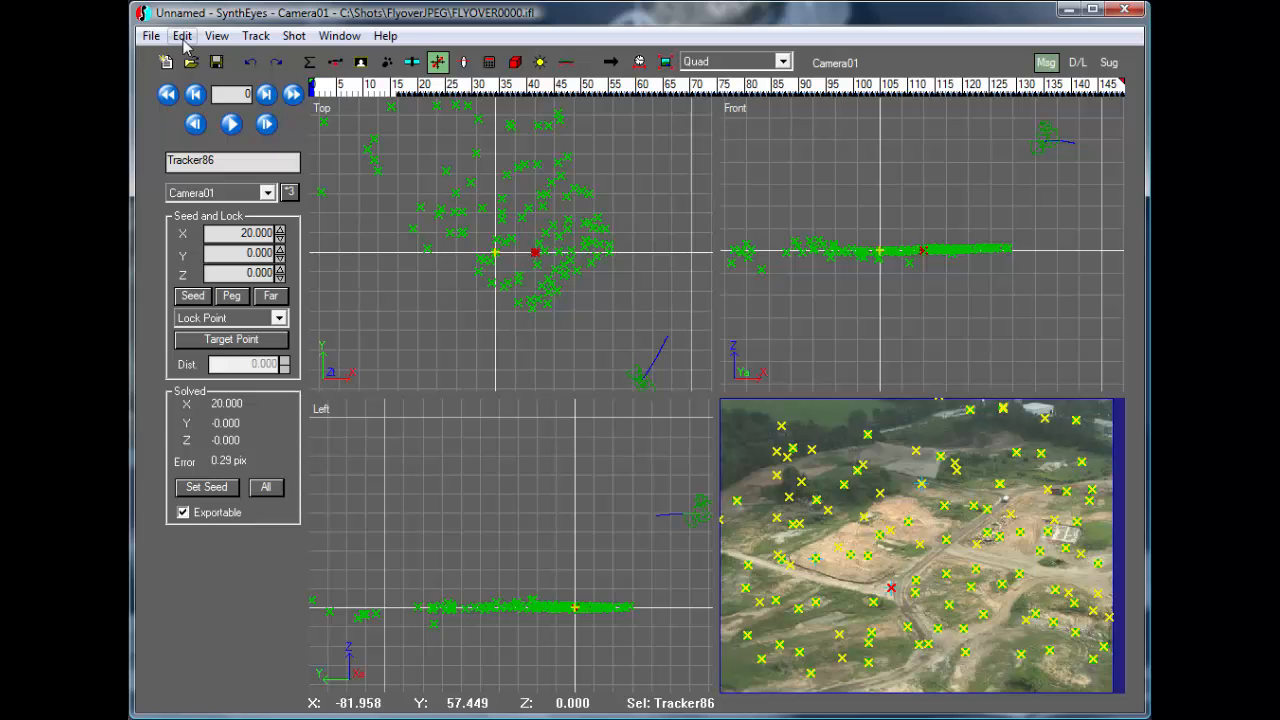
Try Y Up (Maya) in Scene Settings, then cancel to discard it
left_click(182, 35)
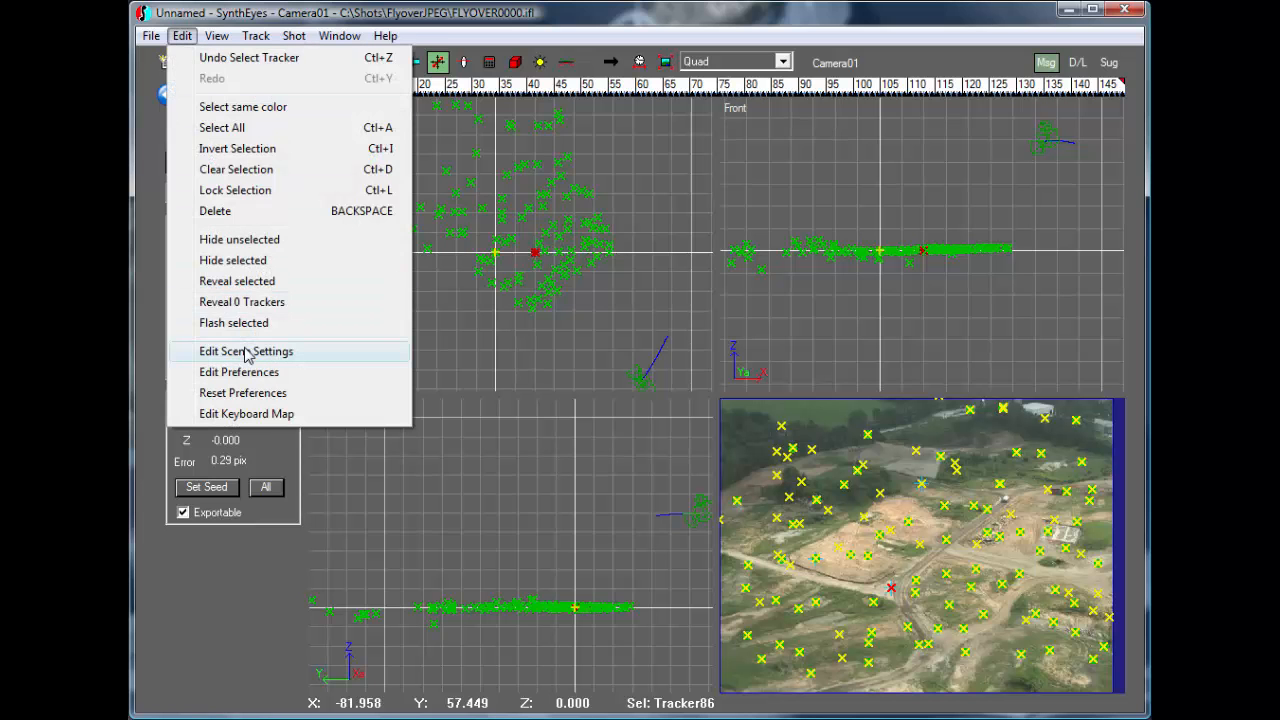
left_click(246, 351)
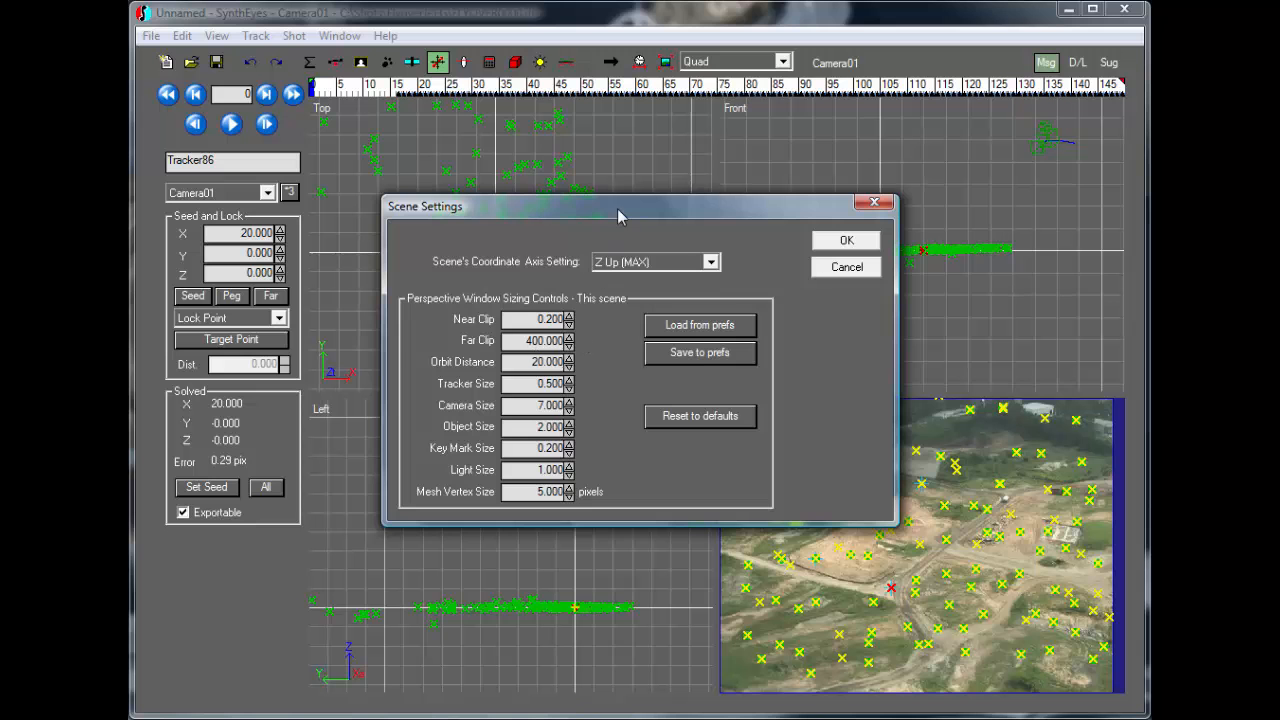
left_click_drag(620, 206, 865, 310)
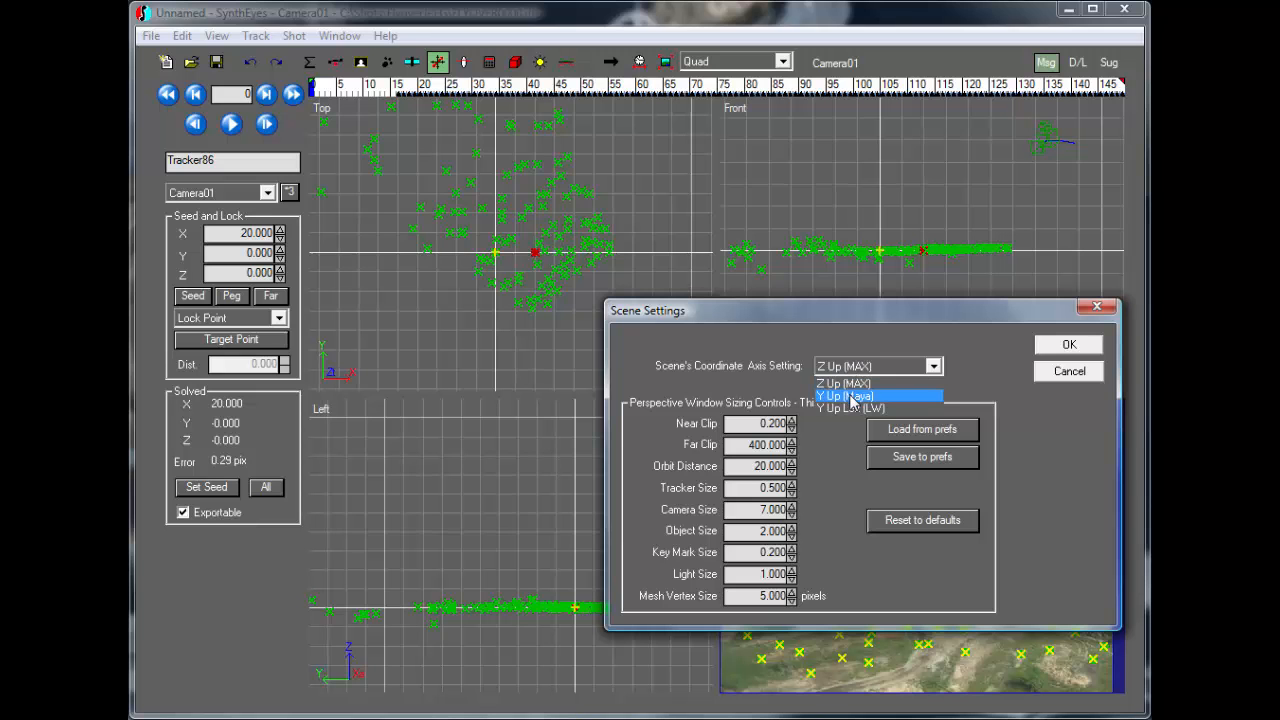
left_click(845, 395)
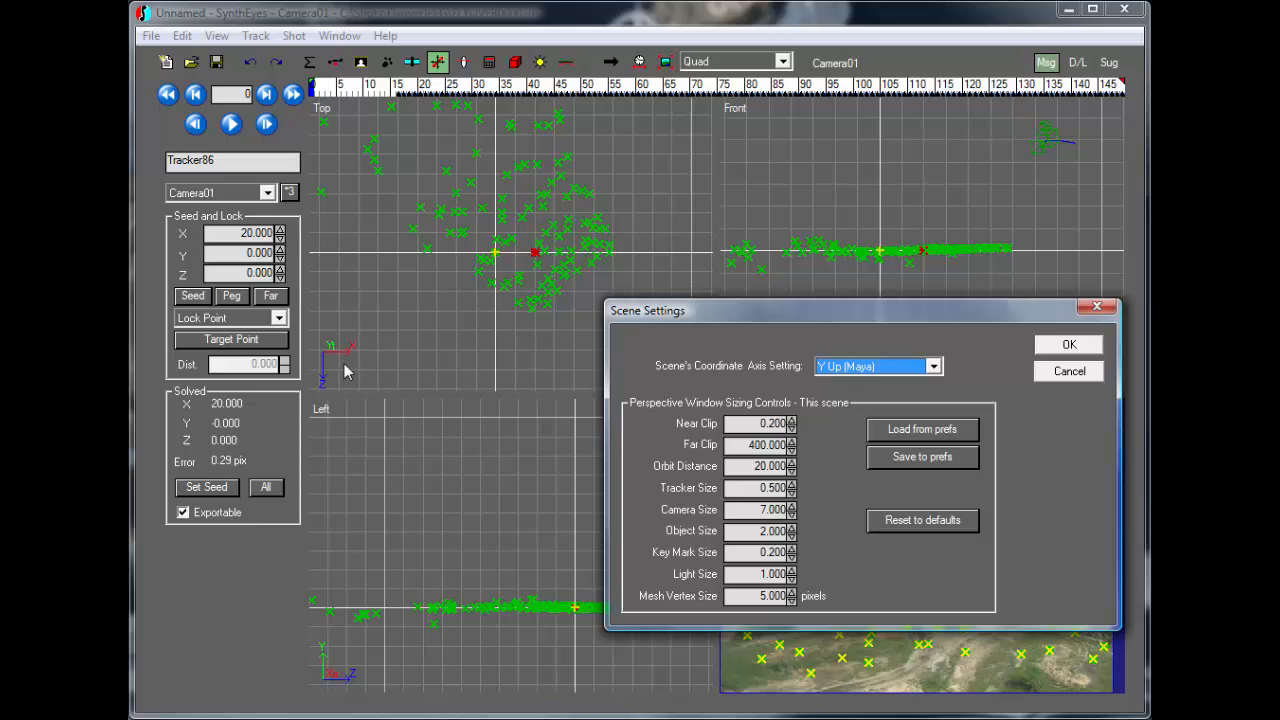
mouse_move(398, 372)
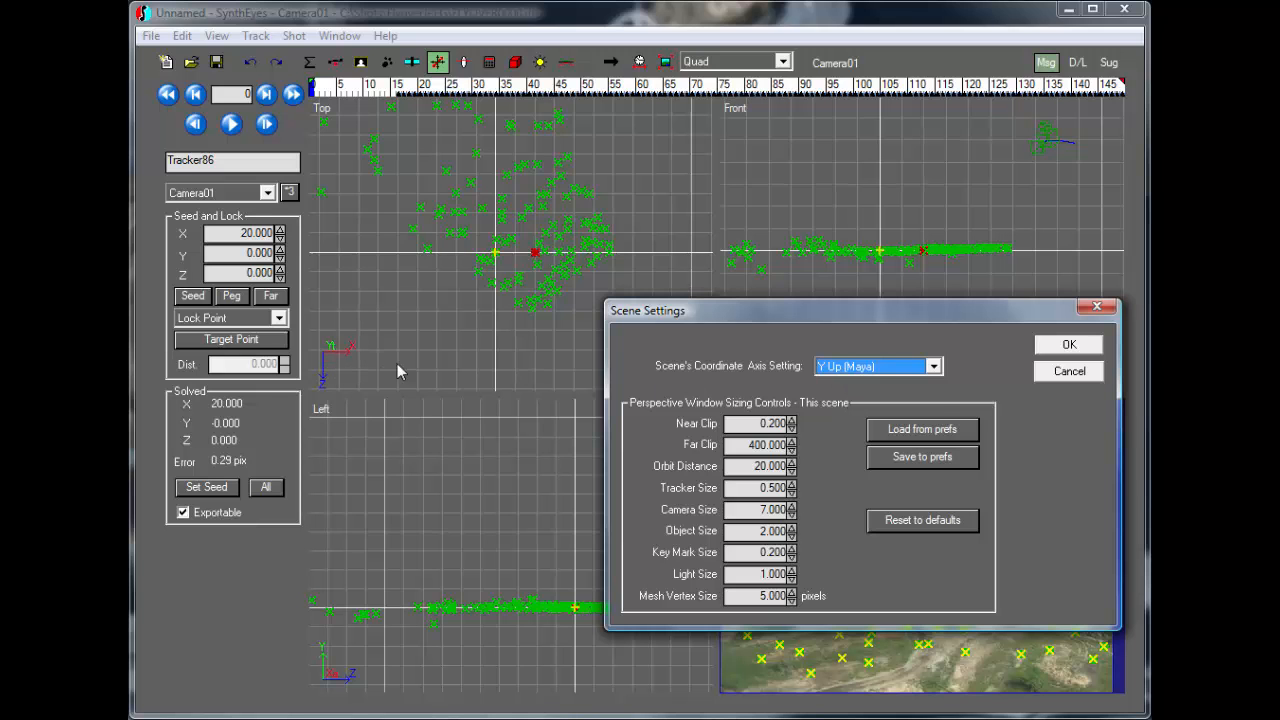
left_click(878, 365)
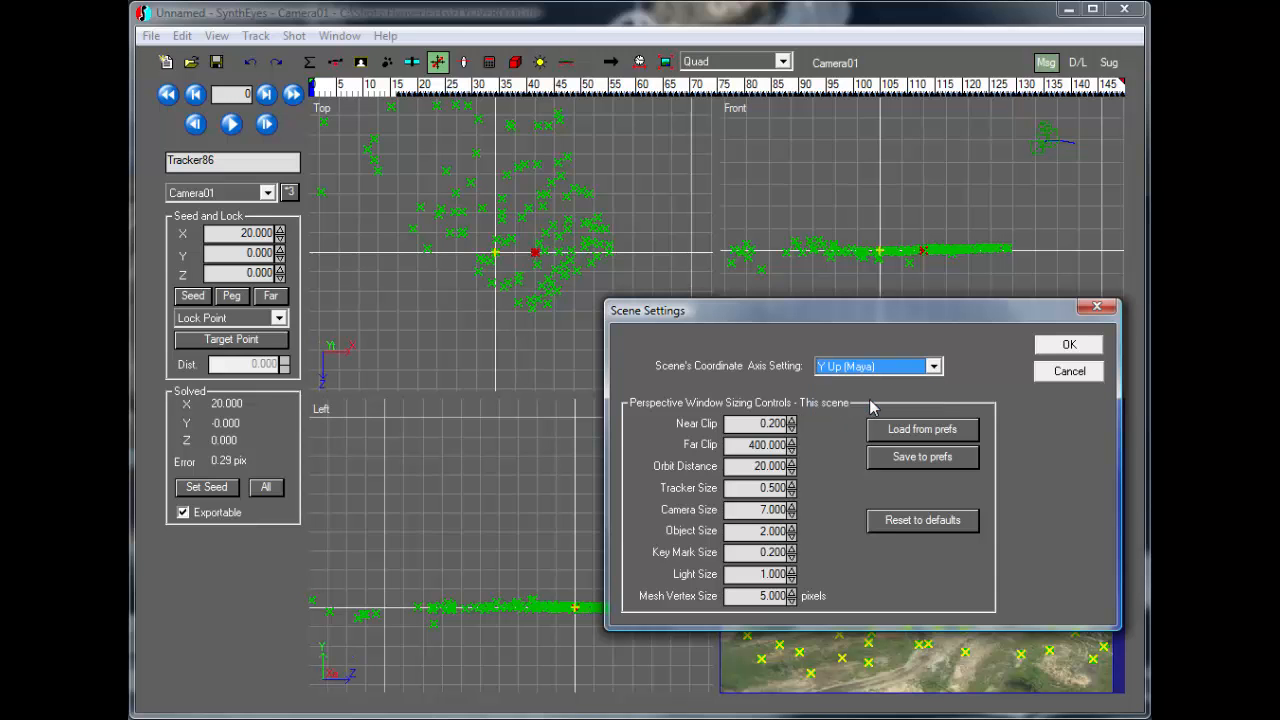
mouse_move(428, 185)
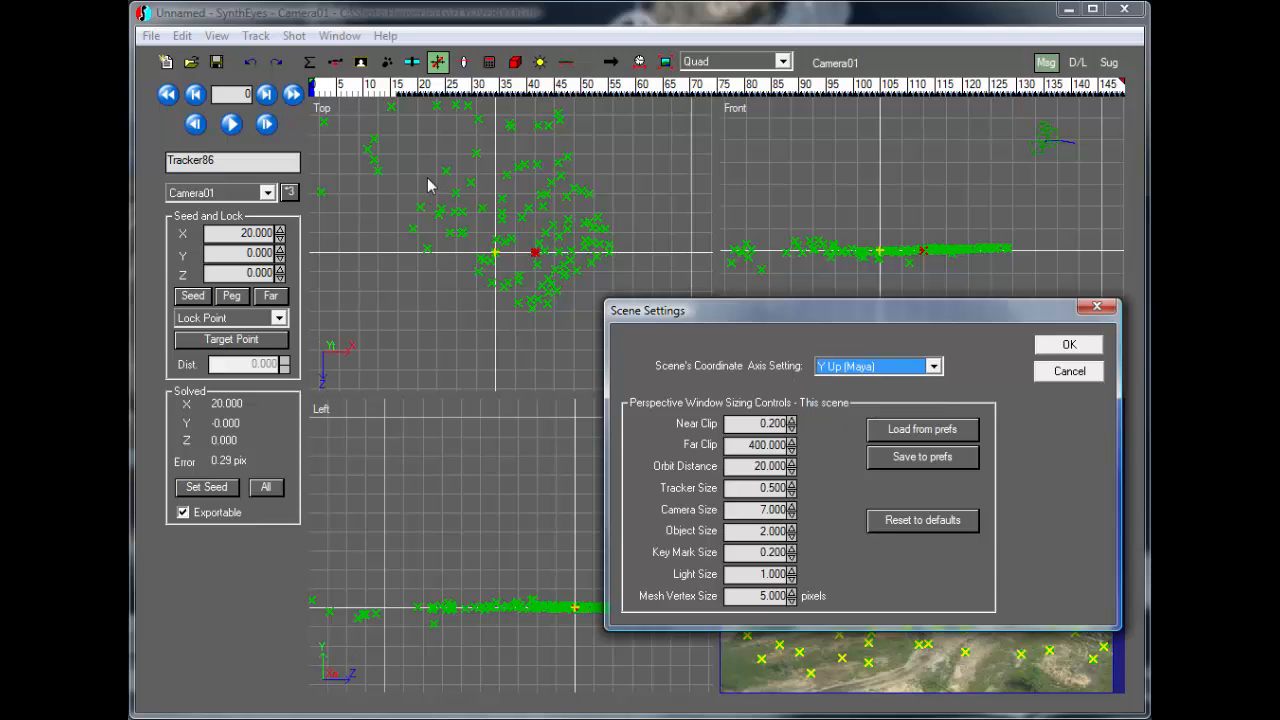
mouse_move(420, 160)
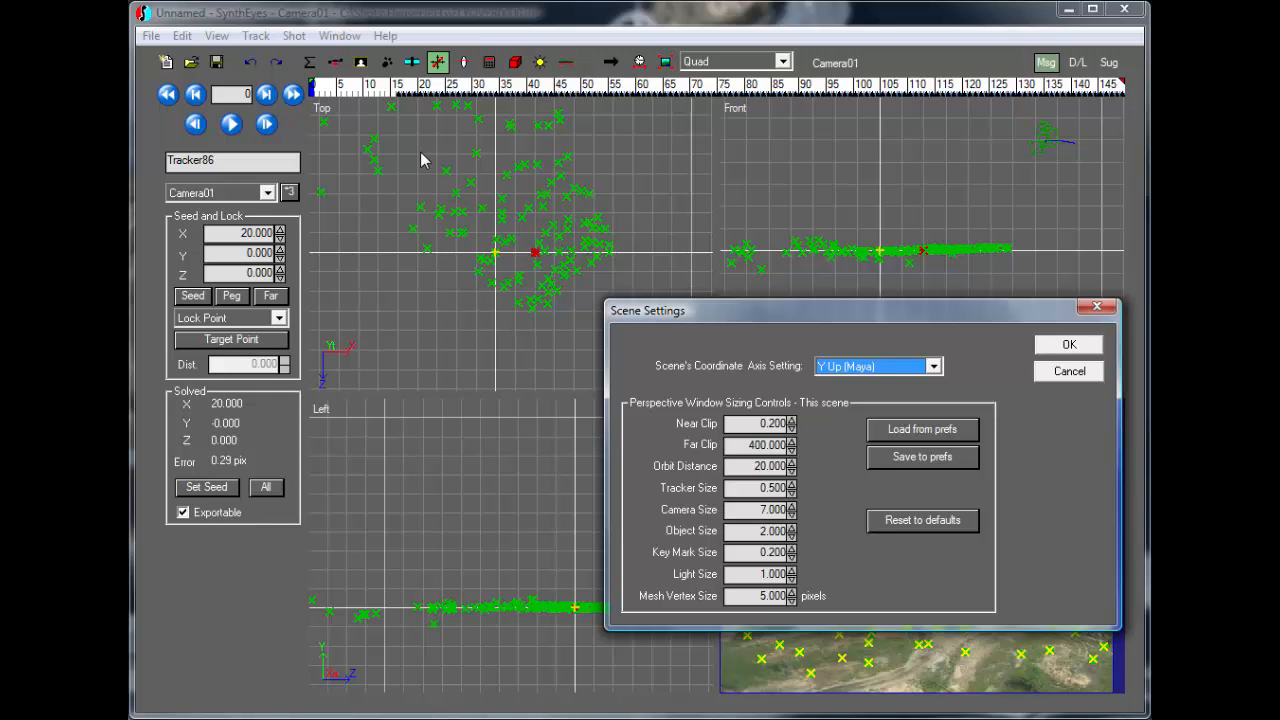
mouse_move(840, 314)
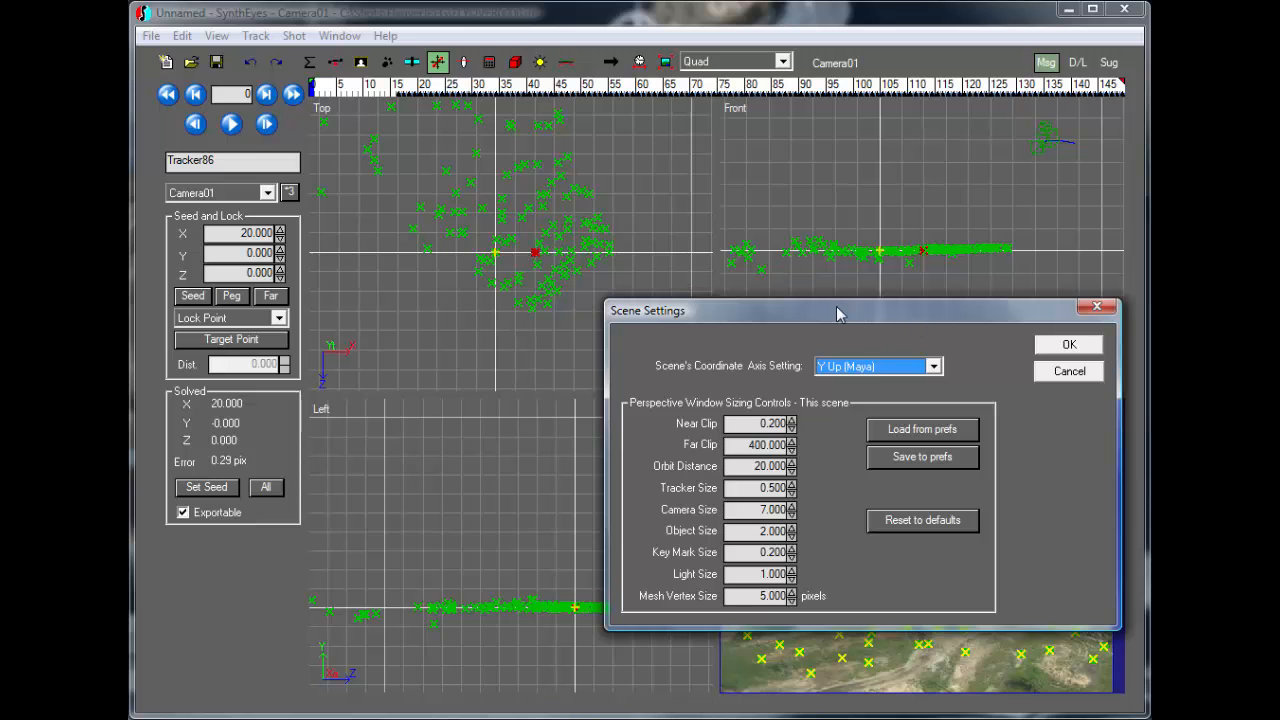
left_click_drag(838, 310, 835, 360)
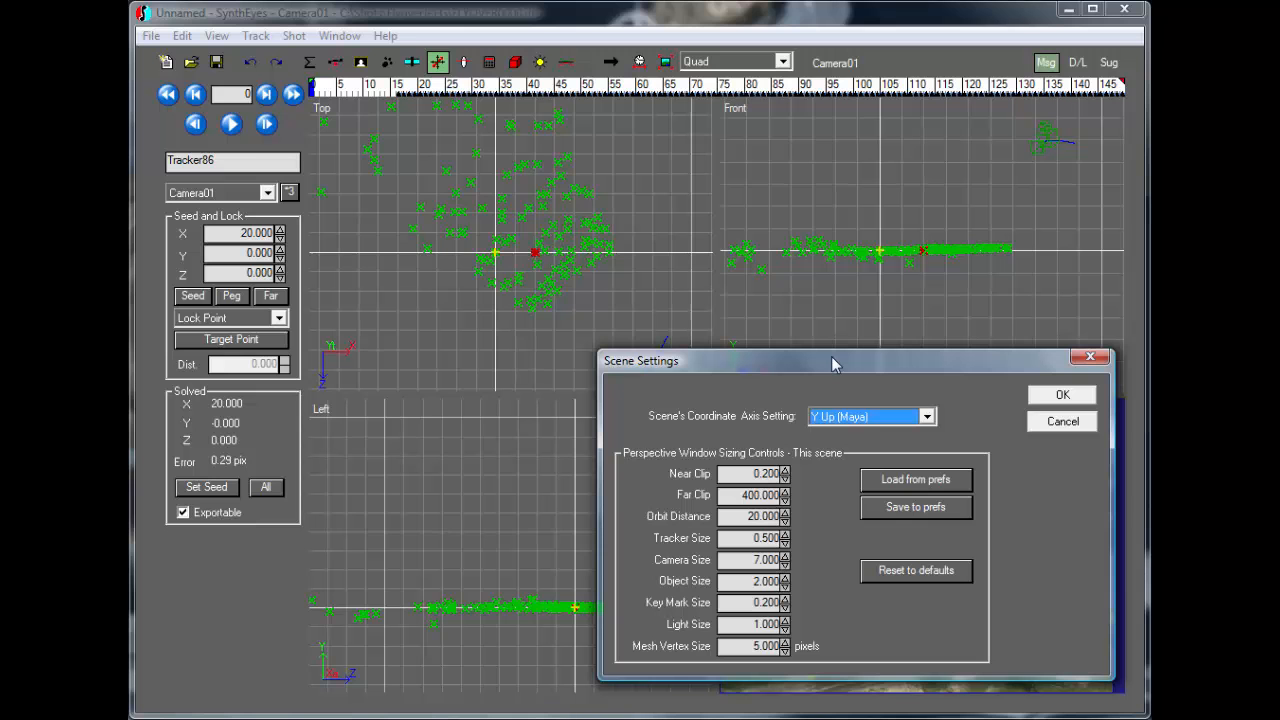
mouse_move(1040, 408)
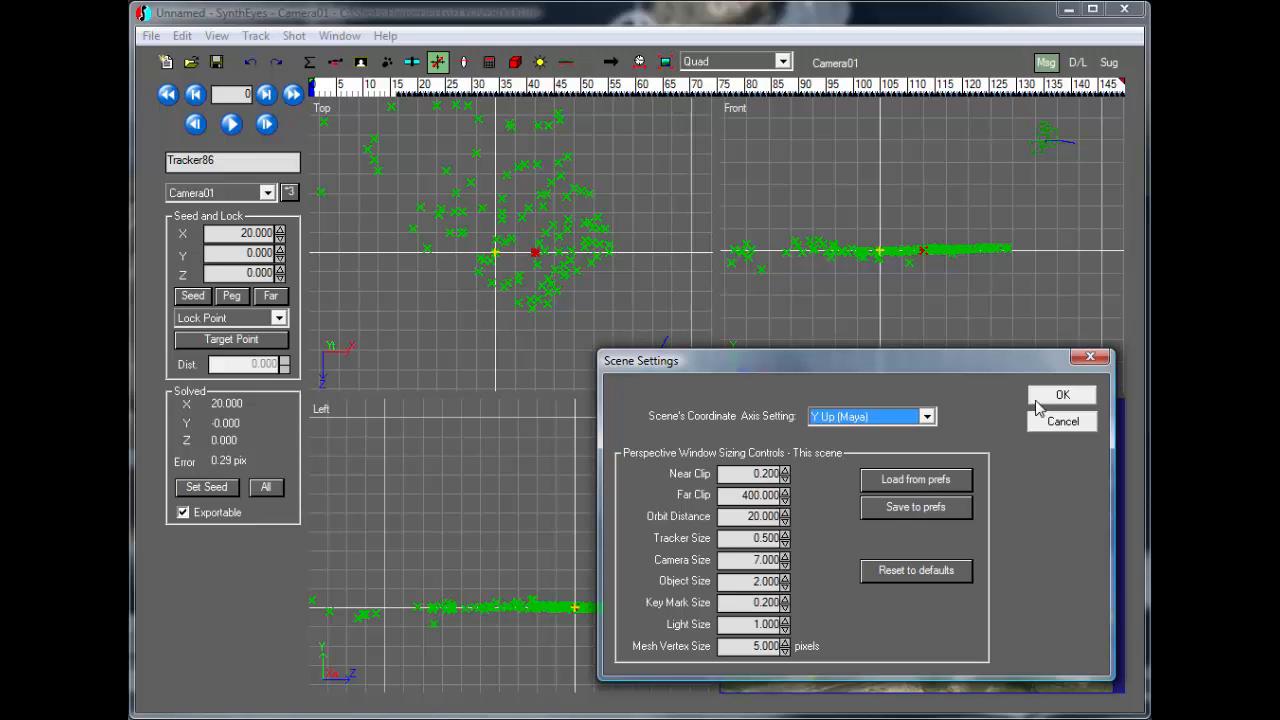
left_click(1063, 394)
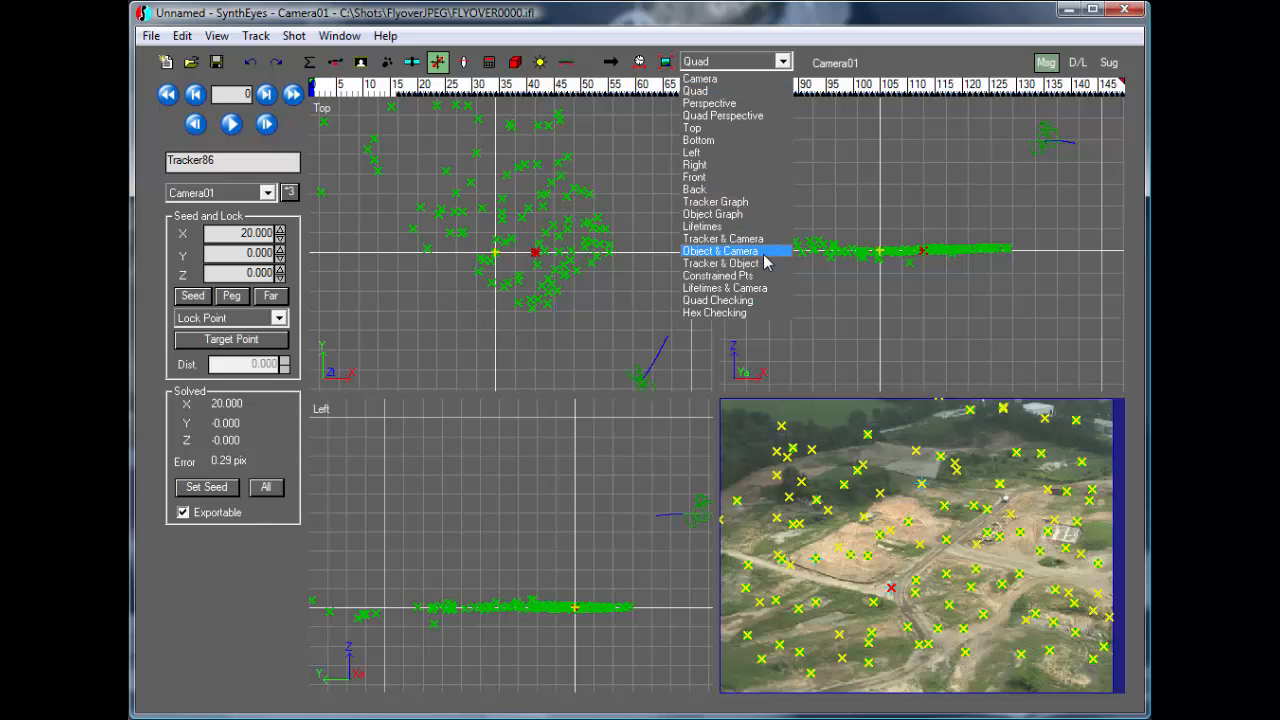
Show the Constrained Pts list and lock Tracker86 to seed Y 1.000, Z 2.000
left_click(718, 275)
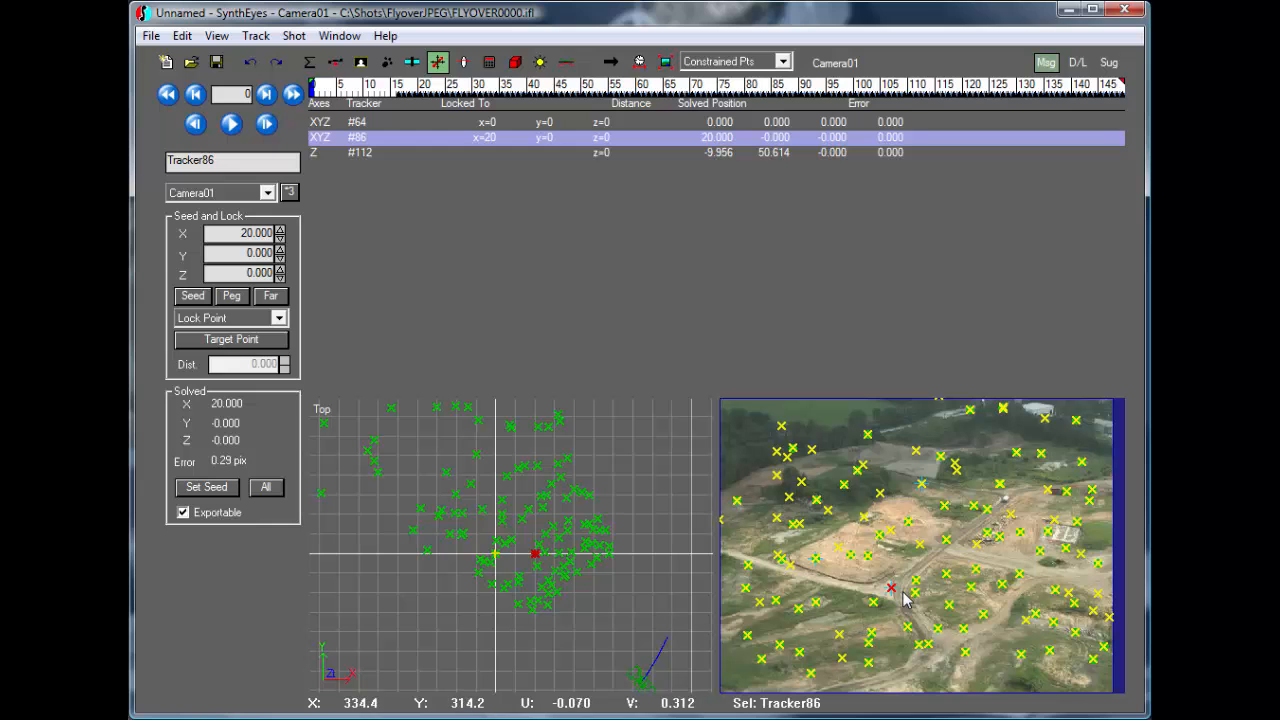
mouse_move(905, 598)
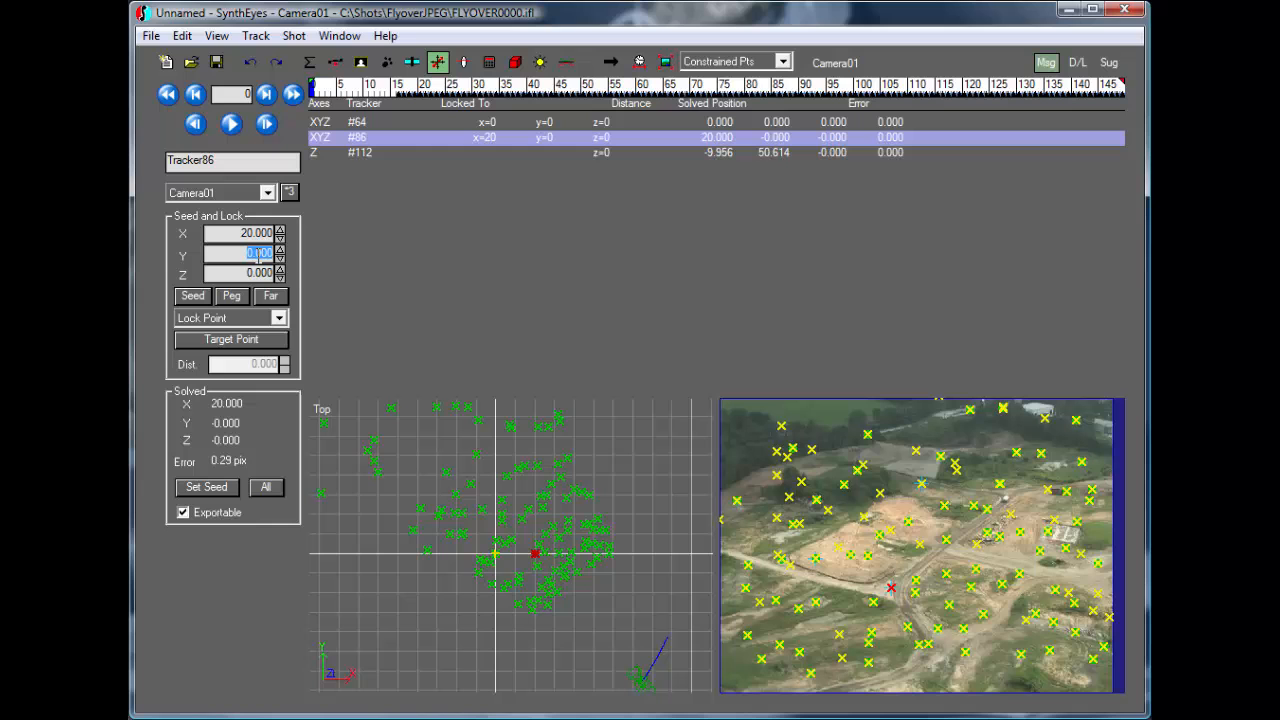
type("1.000")
left_click(238, 273)
type("2.000")
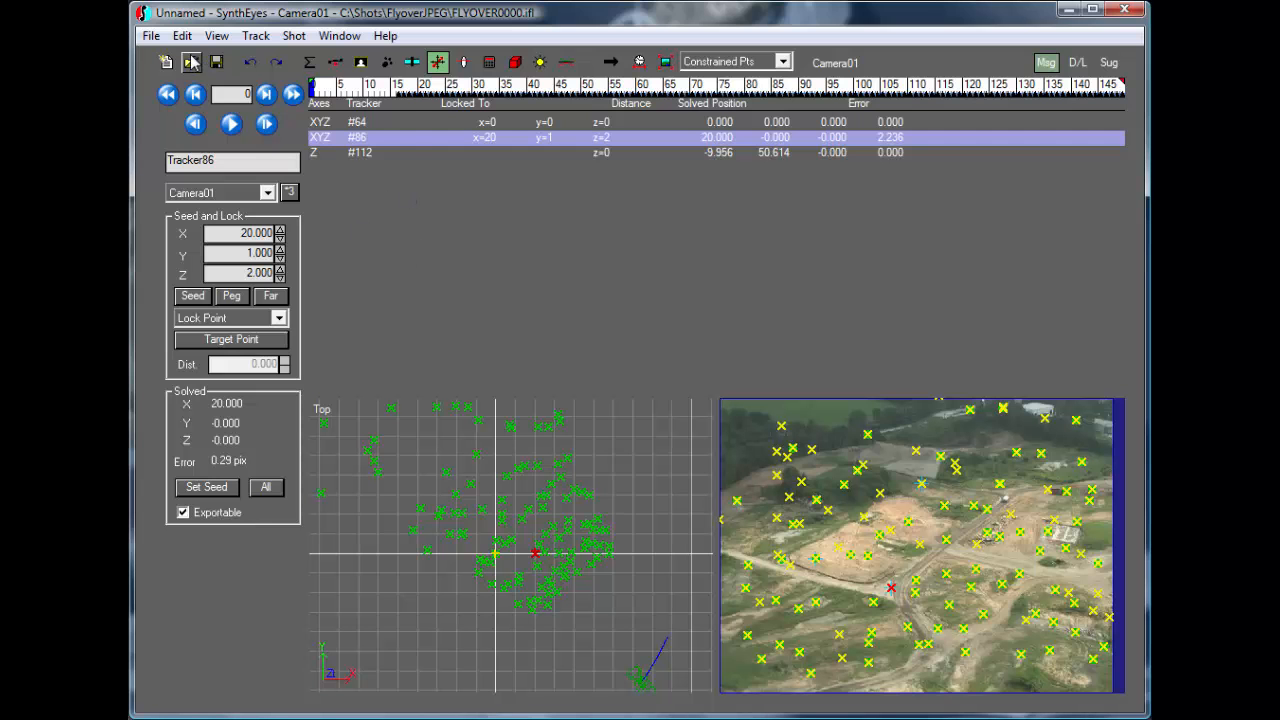
left_click(182, 36)
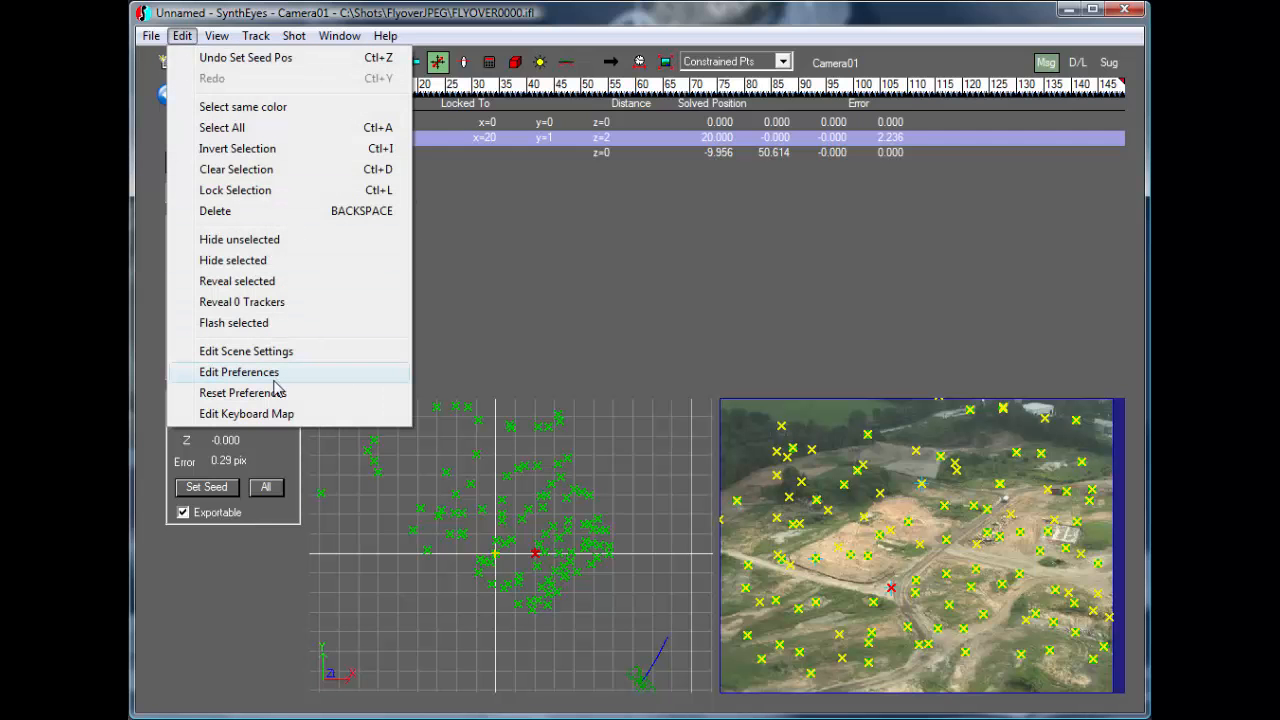
In Scene Settings, set the axis to Y Up (Maya), Y Up Left (LW), then Z Up (MAX)
left_click(246, 350)
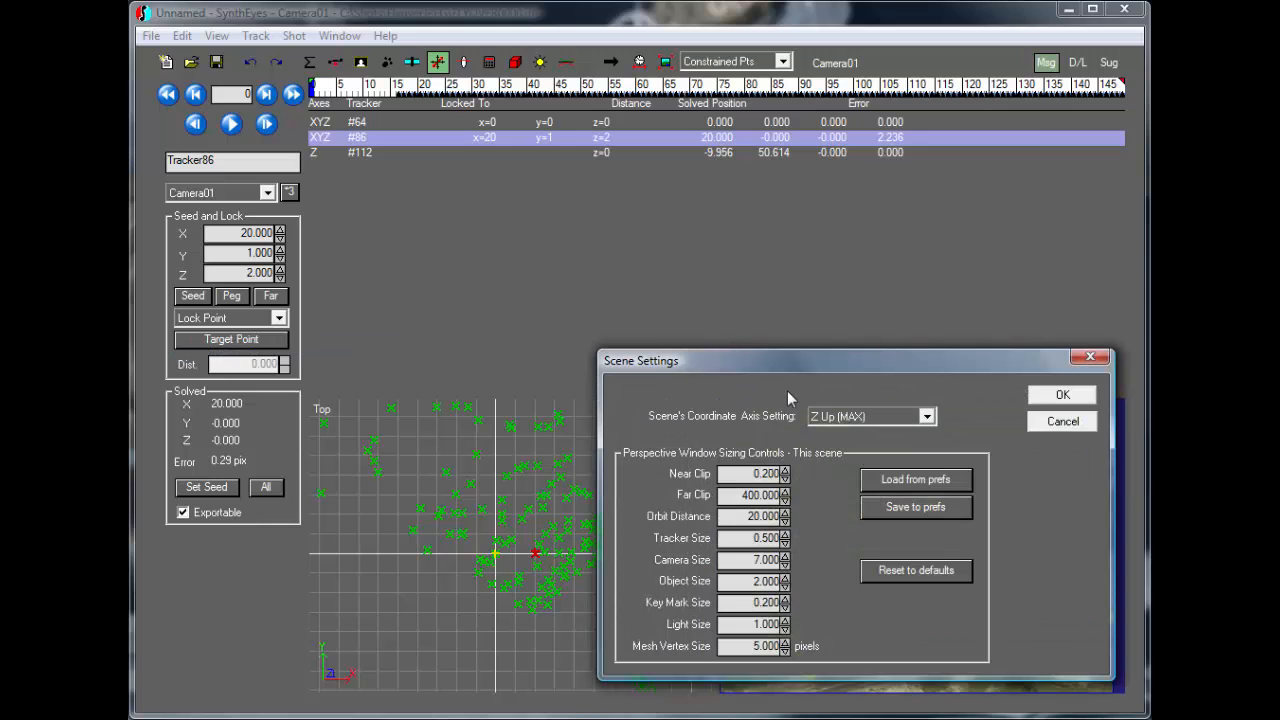
mouse_move(396, 139)
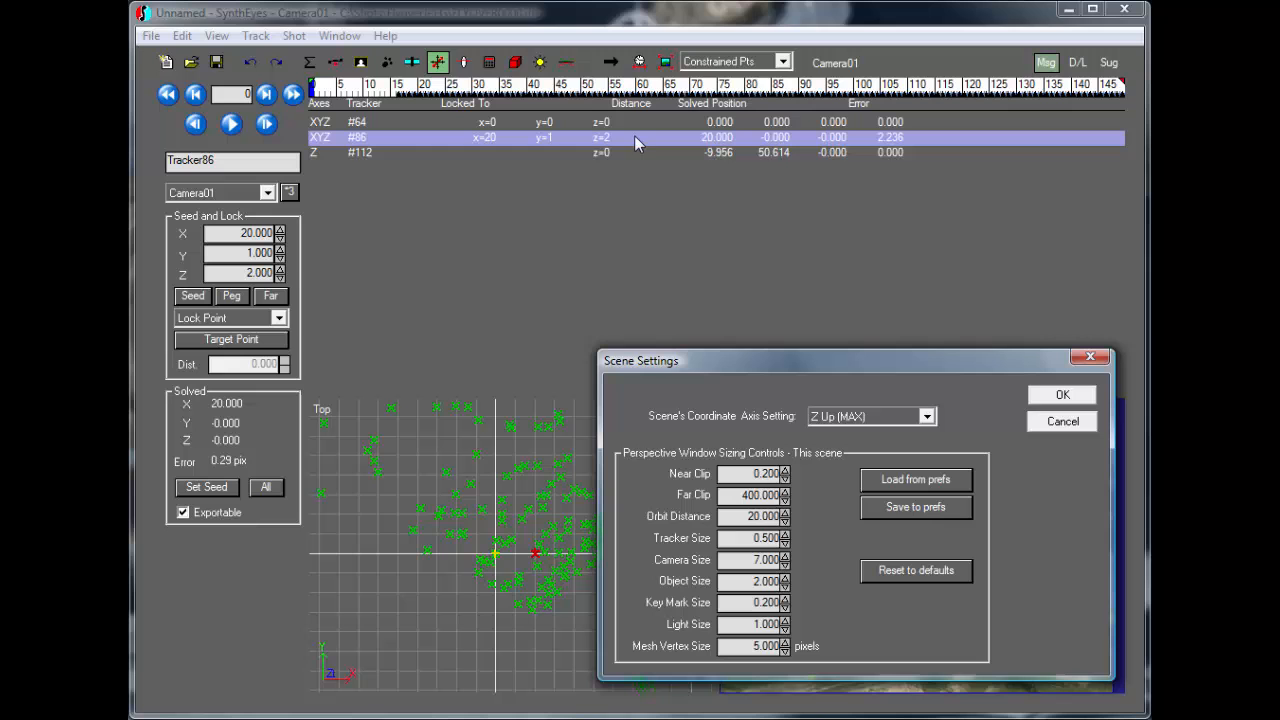
left_click(925, 416)
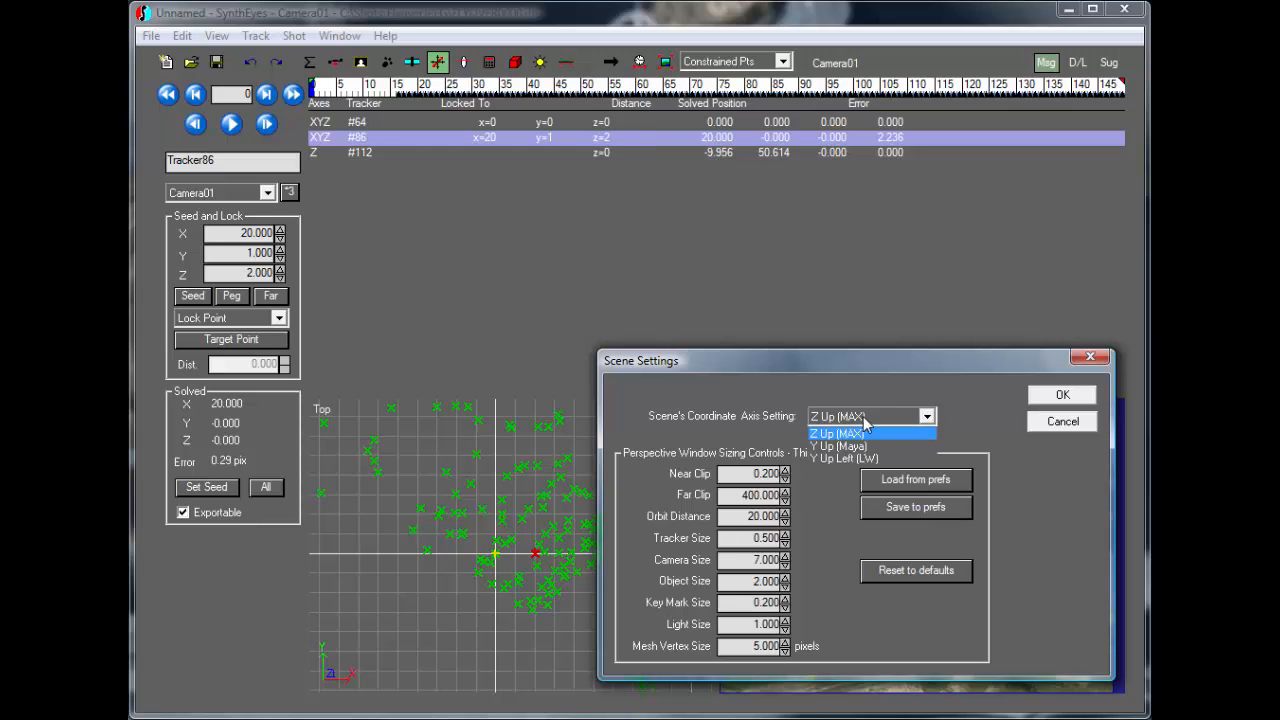
left_click(838, 445)
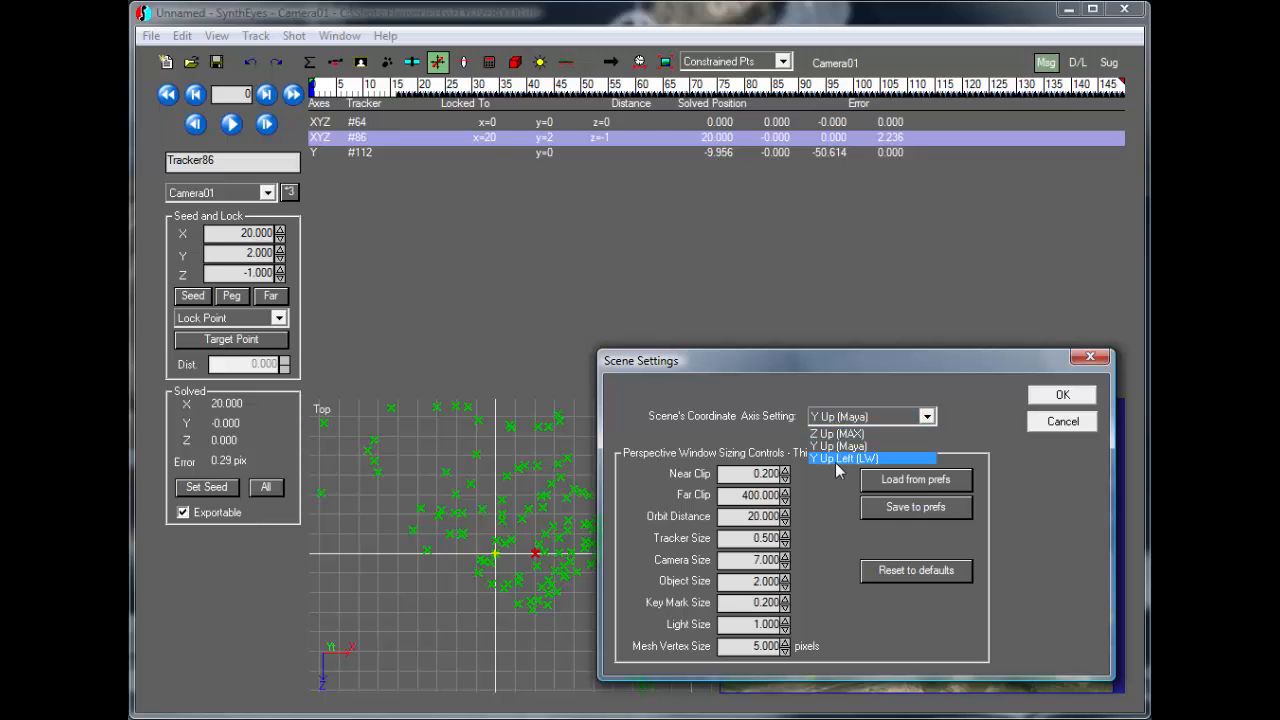
left_click(870, 458)
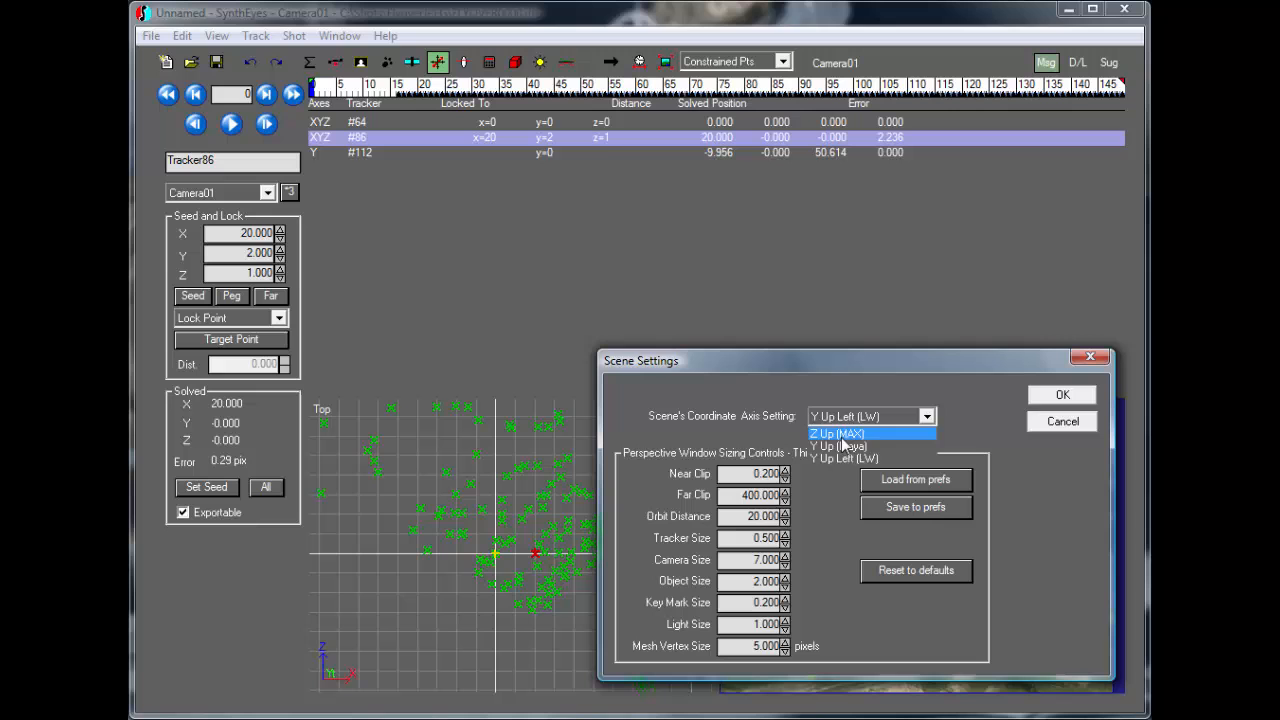
left_click(838, 433)
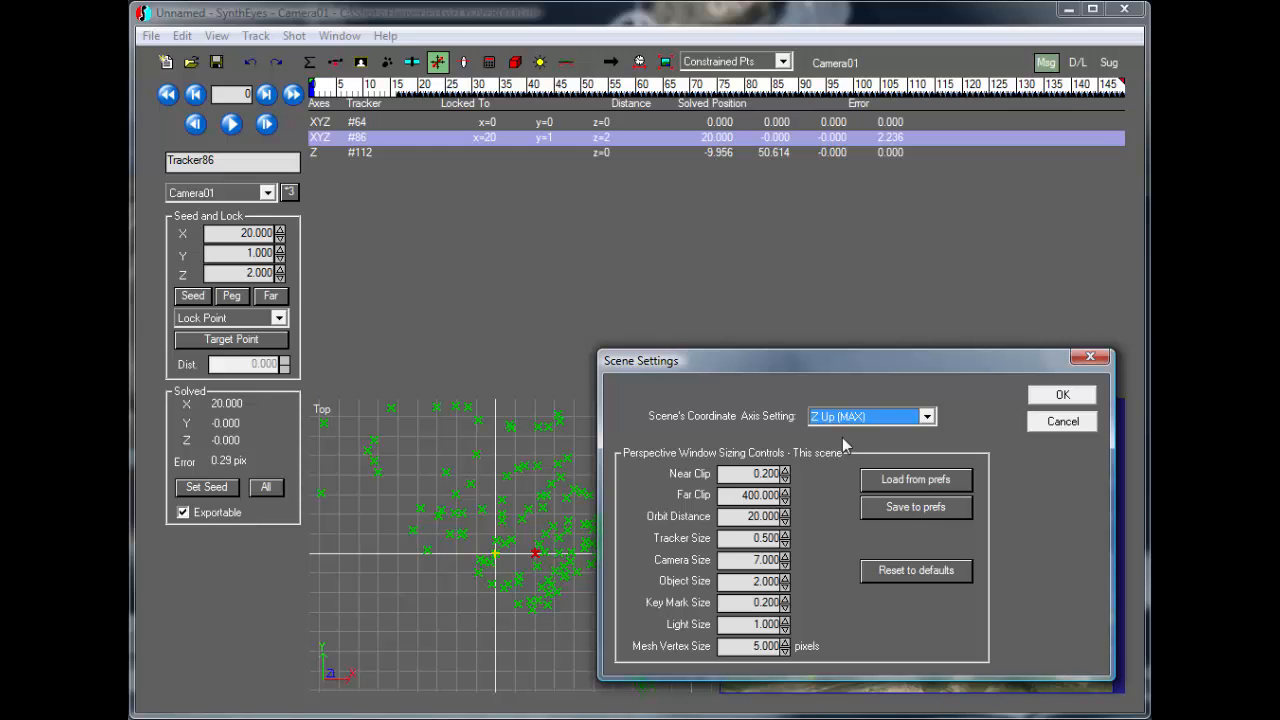
mouse_move(1042, 449)
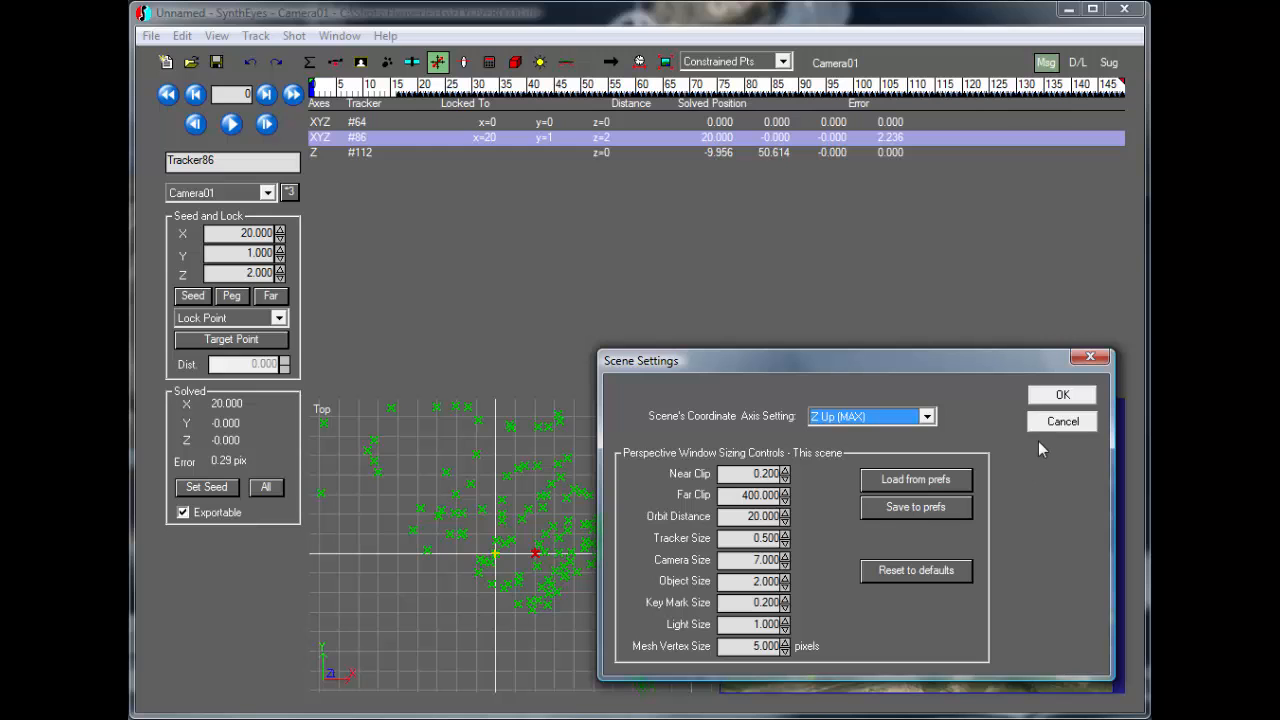